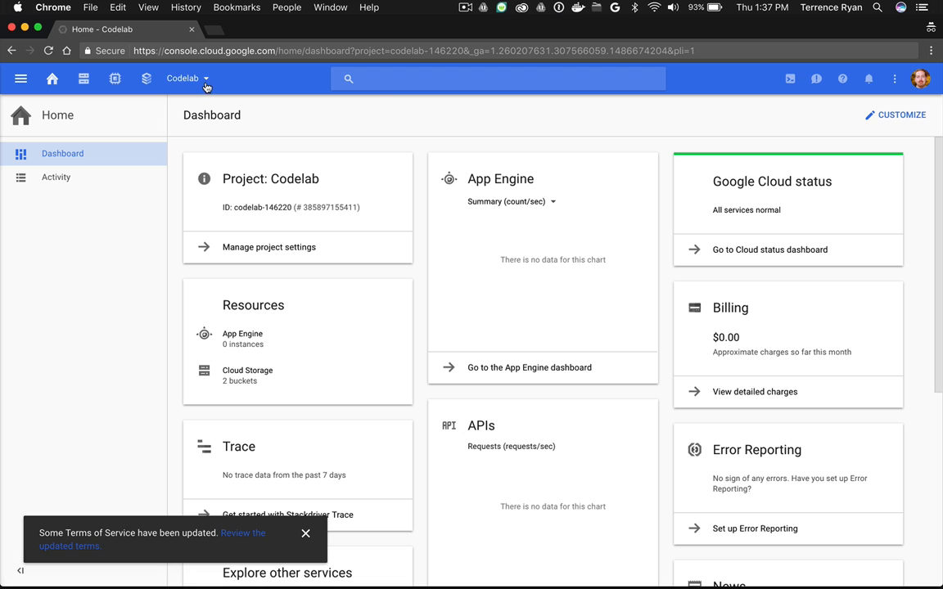
Step: Create a new Cloud project named php-flex from the project picker
left_click(186, 79)
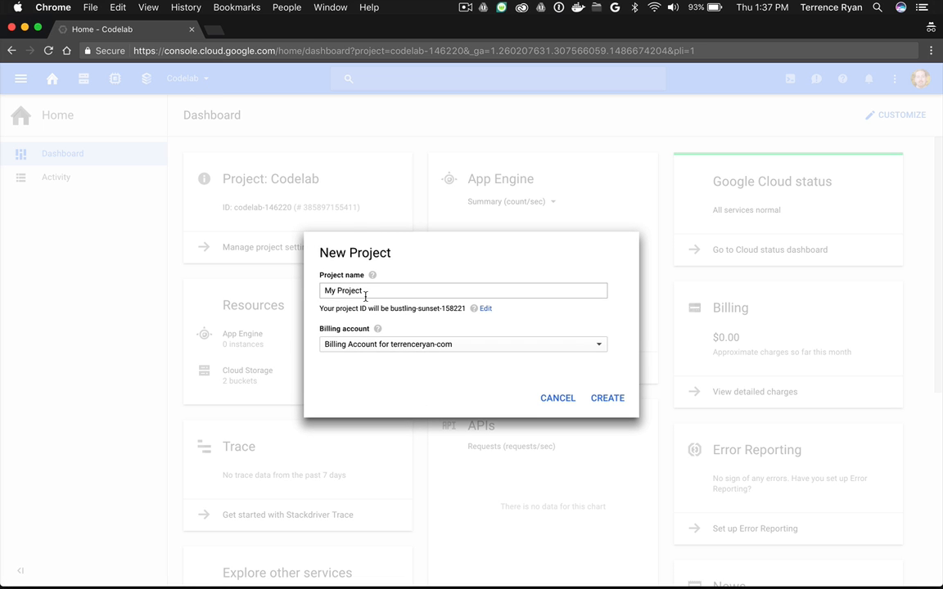
type("php-flex")
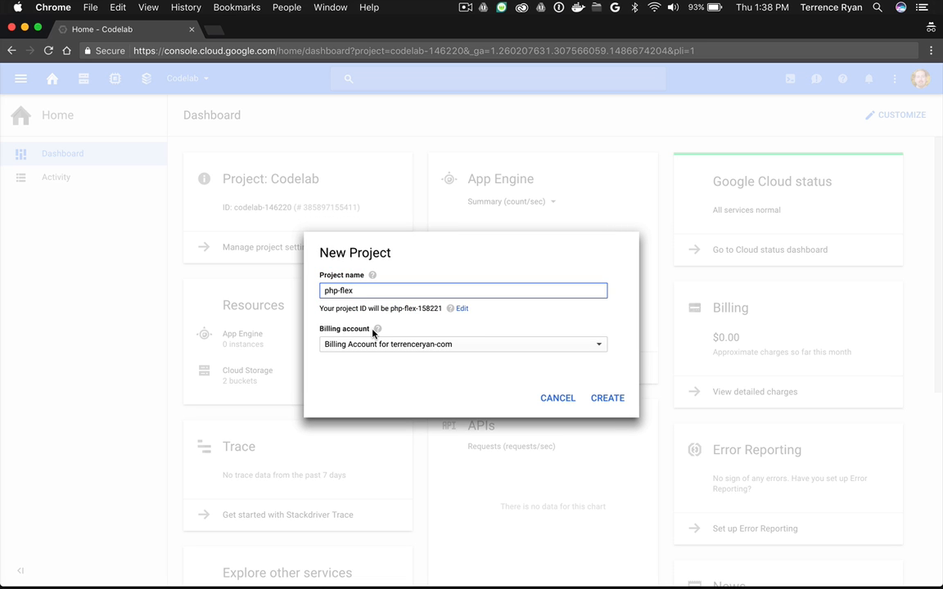
left_click(606, 397)
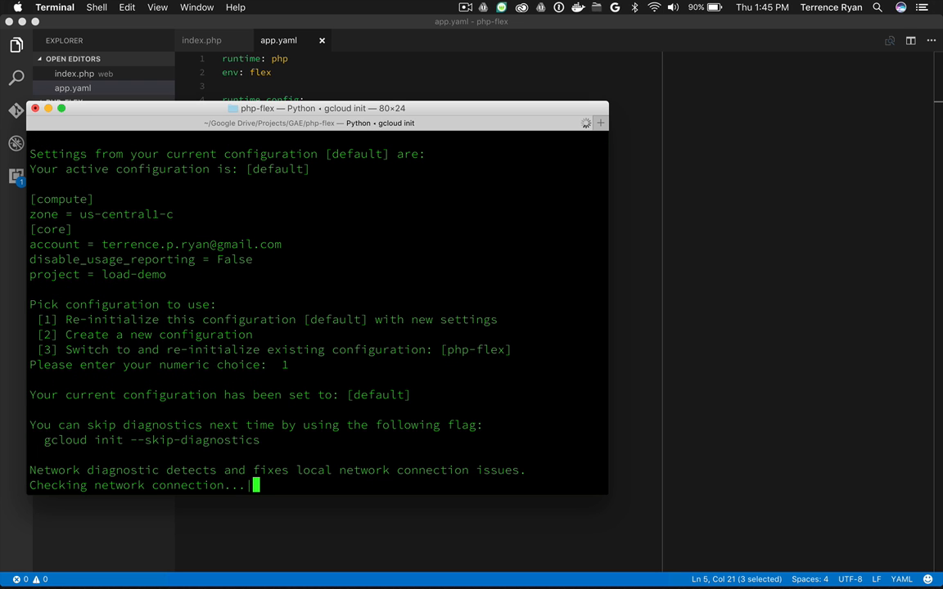
Step: Answer the gcloud init prompt with 3 to re-initialize the php-flex configuration
type("3:php-flex tpryan$ g")
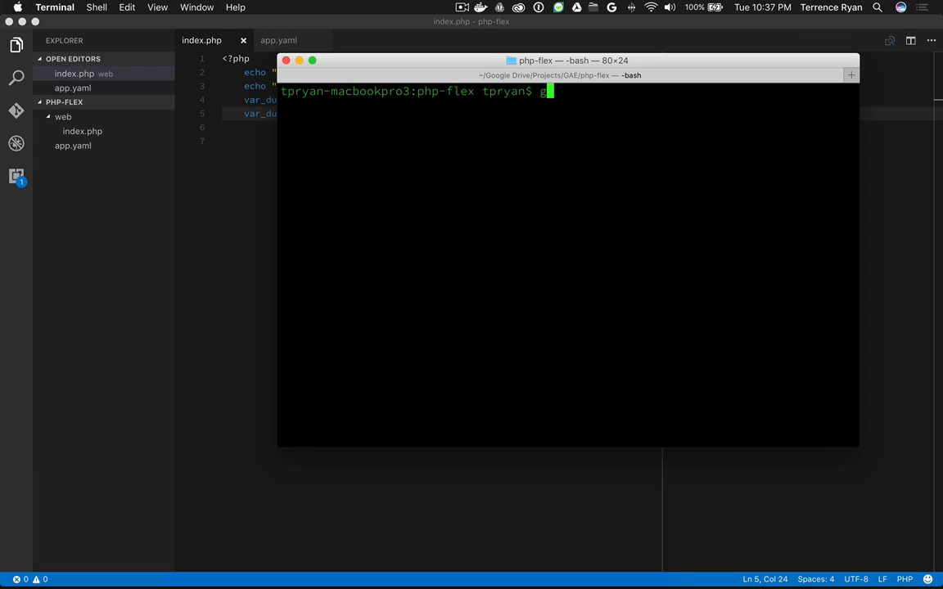
Step: Enter gcloud app deploy at the prompt in the php-flex directory without running it
type("cloud app")
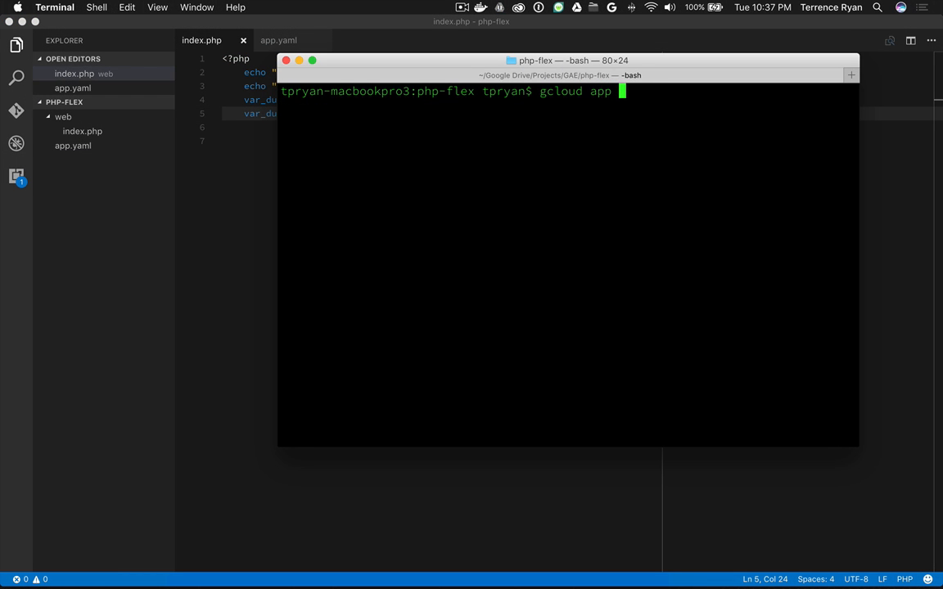
type("deploy")
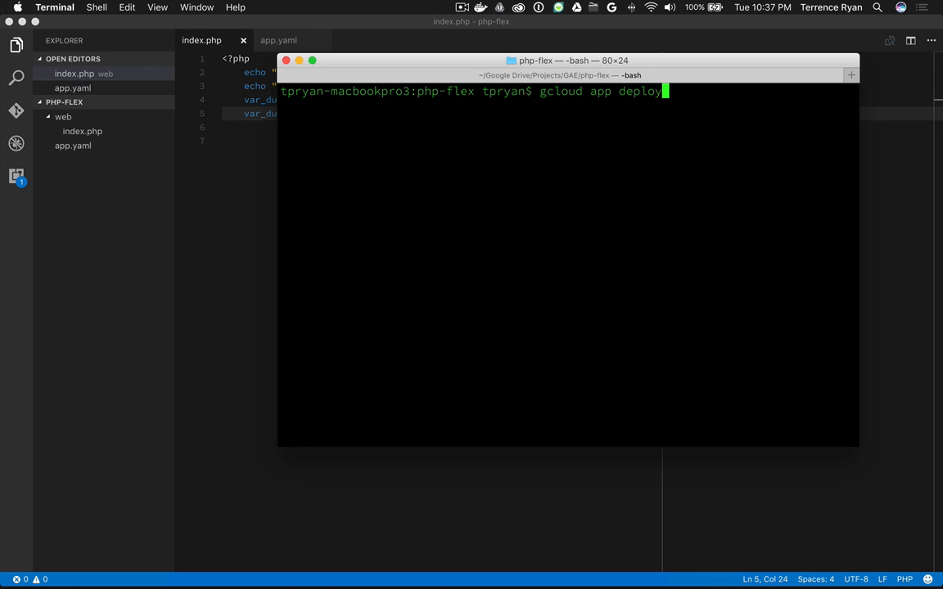